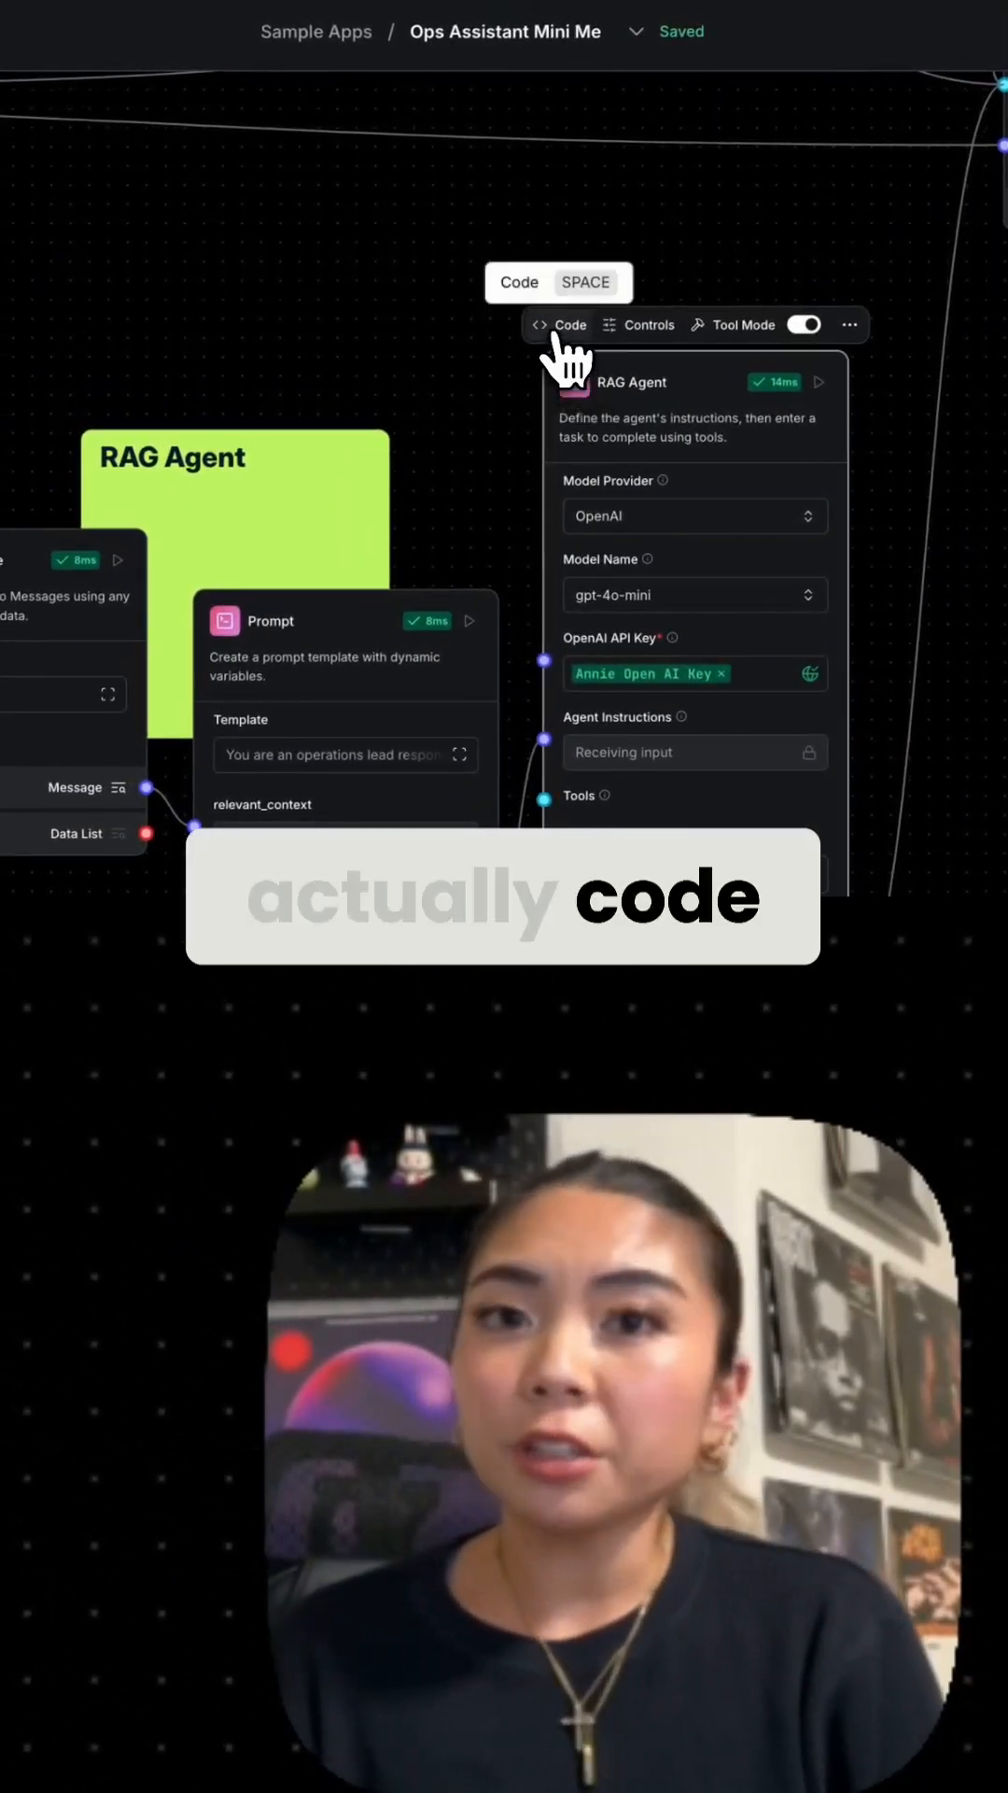
Open the RAG Agent component's Python source showing model provider and agent instruction inputs
left_click(571, 324)
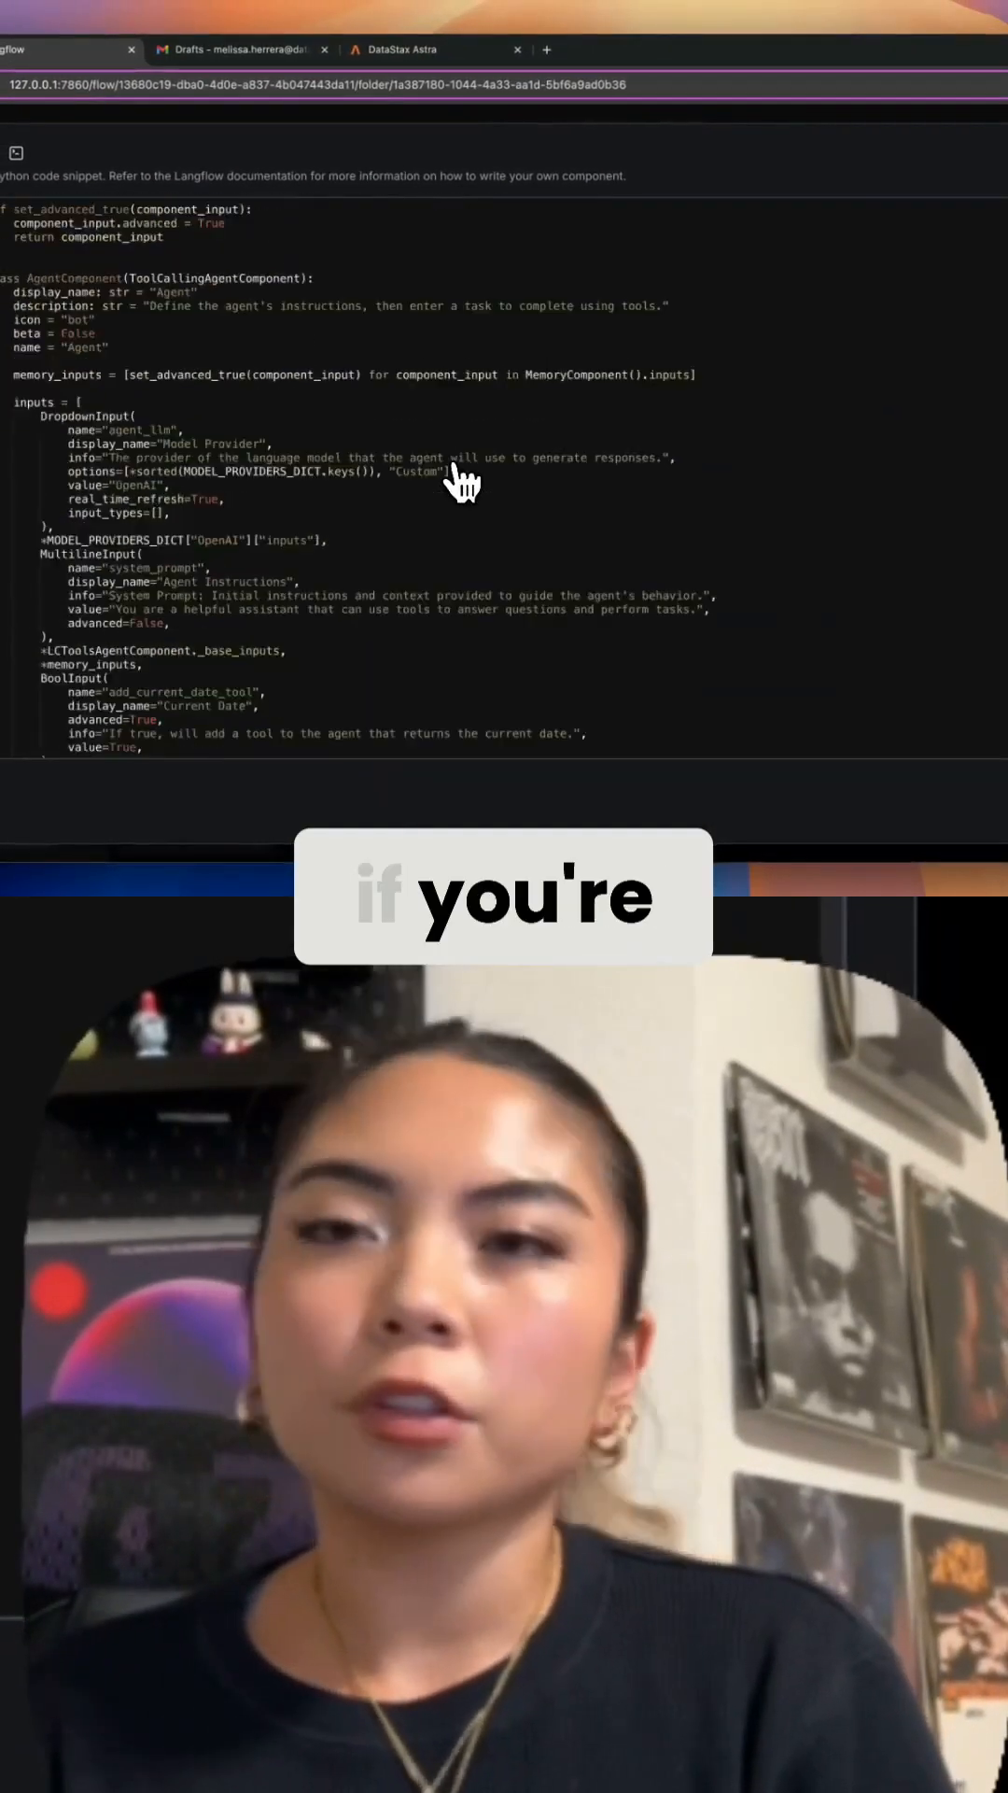
scroll("down", 3)
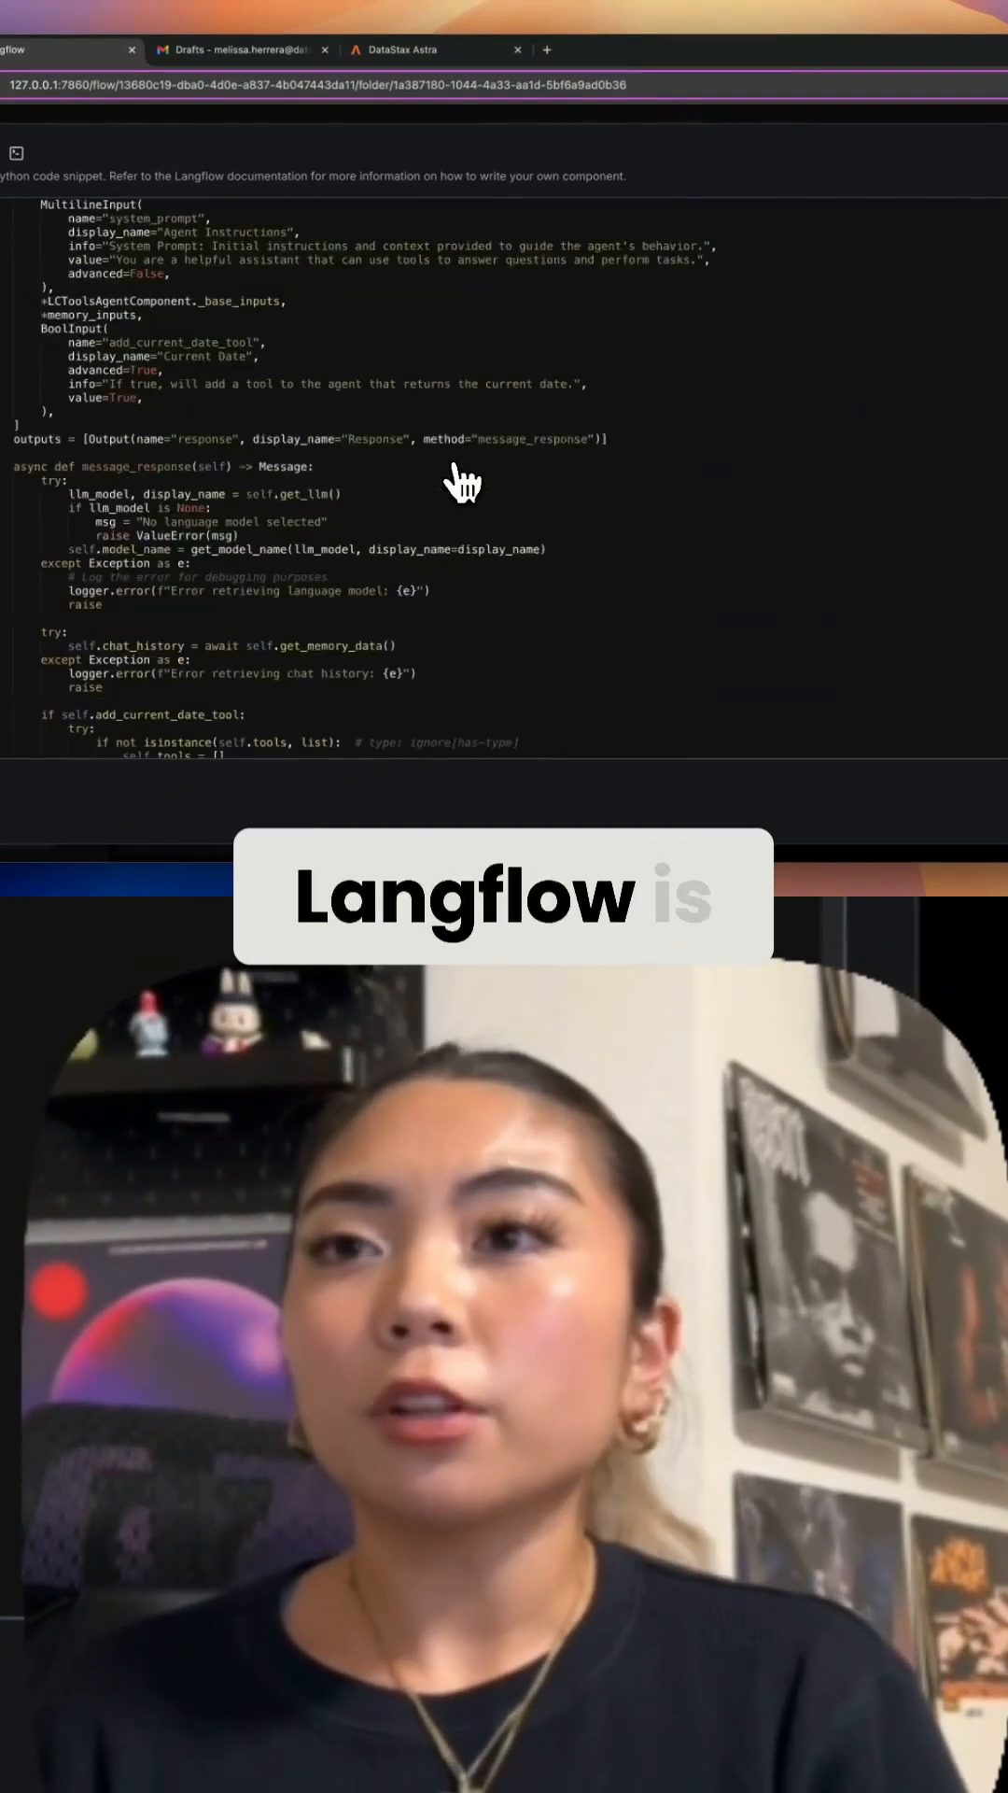
scroll("down", 3)
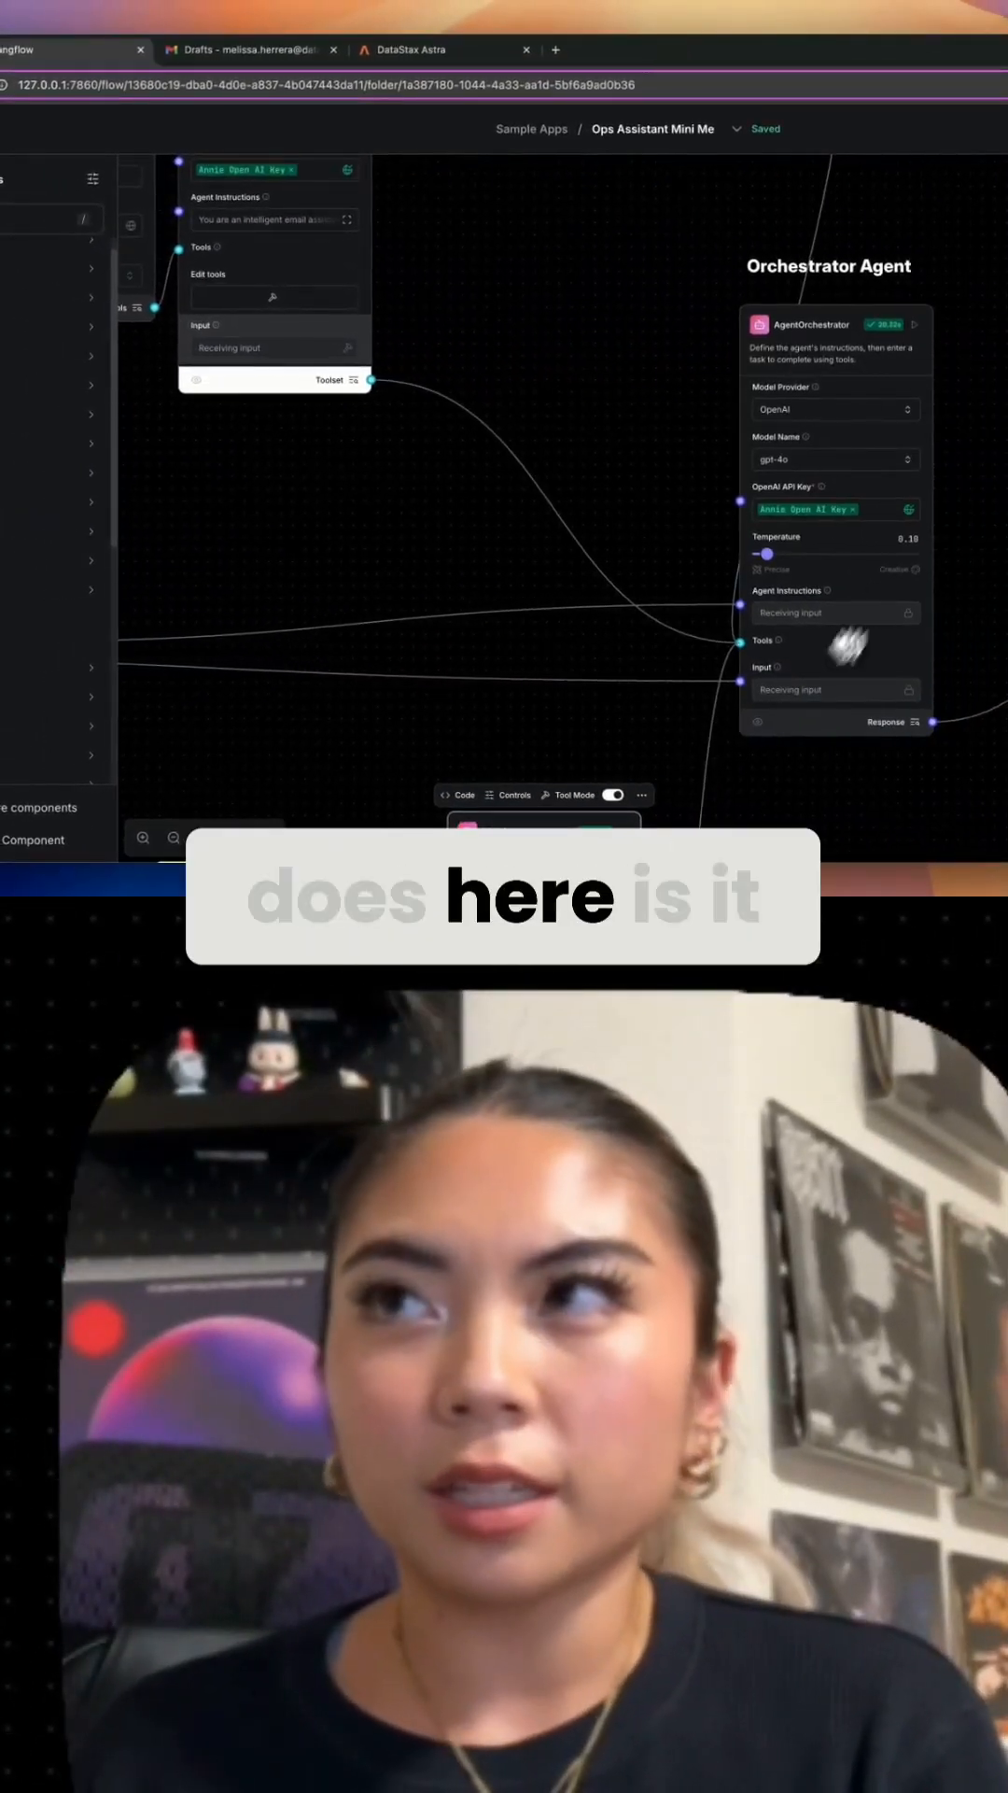
mouse_move(884, 323)
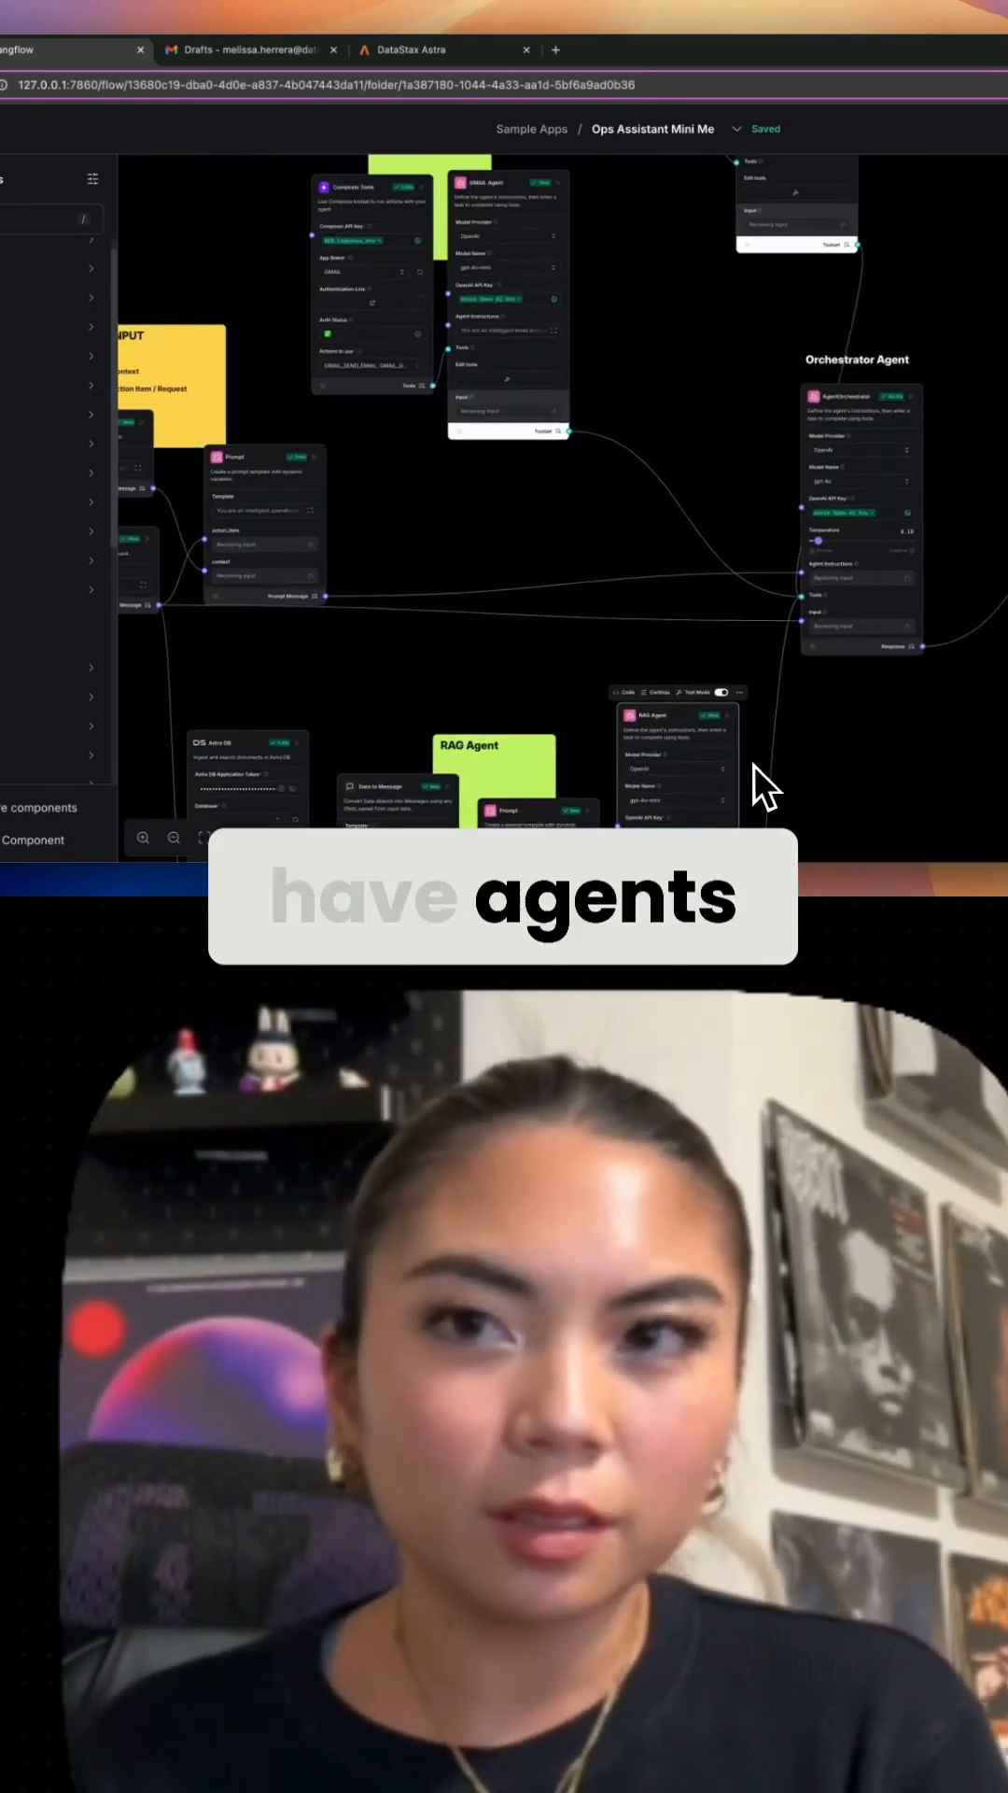
mouse_move(823, 463)
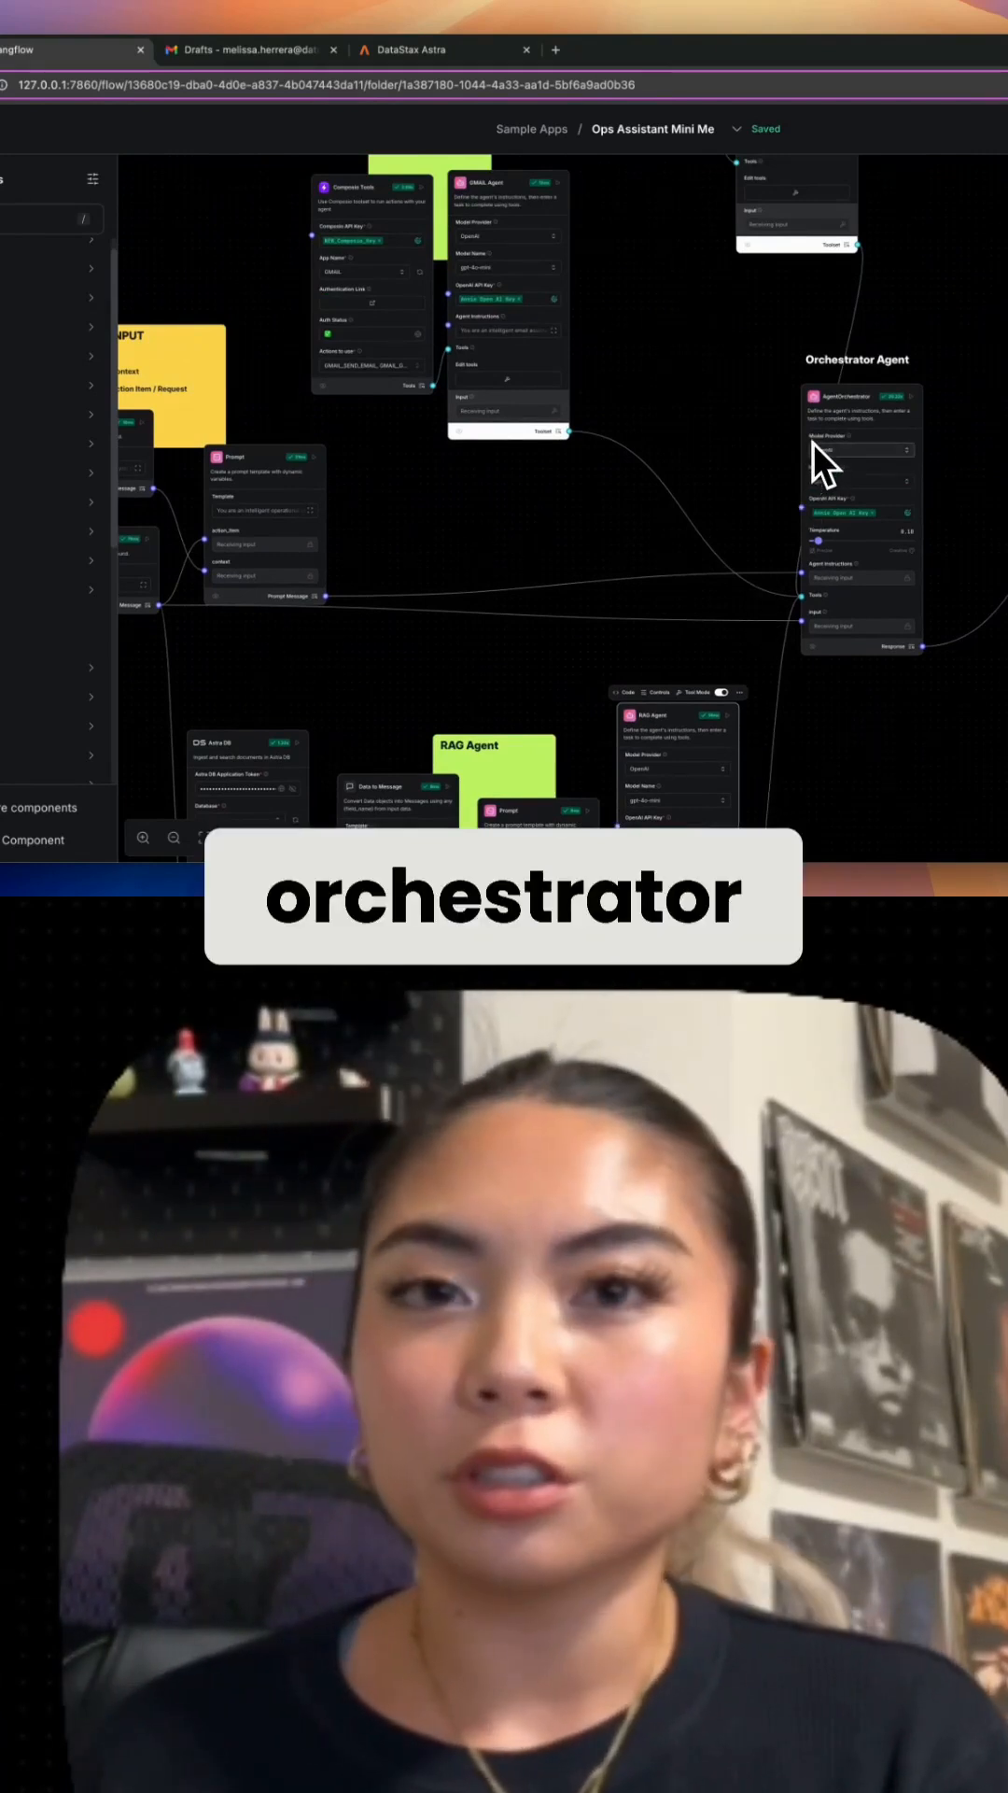